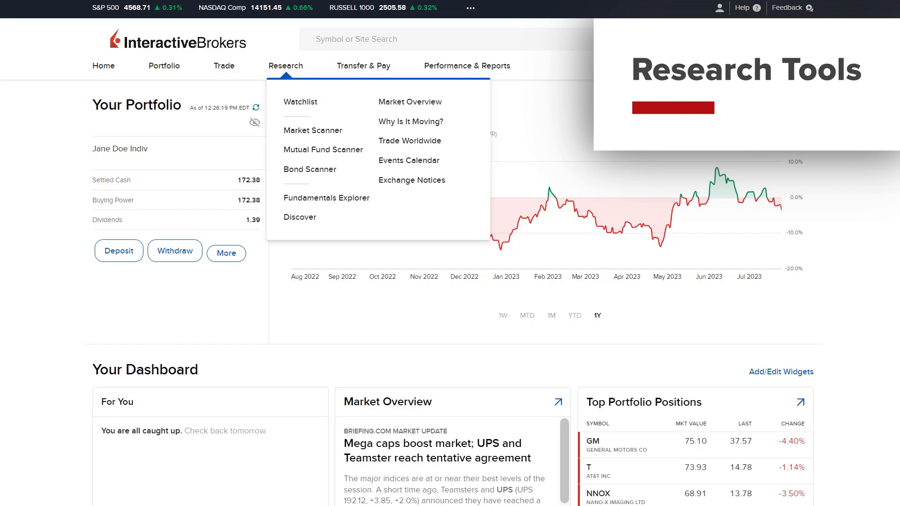
Preview the watchlists and market scanner, then return to the portfolio home page
{"action": "left_click", "coordinate": [299, 102]}
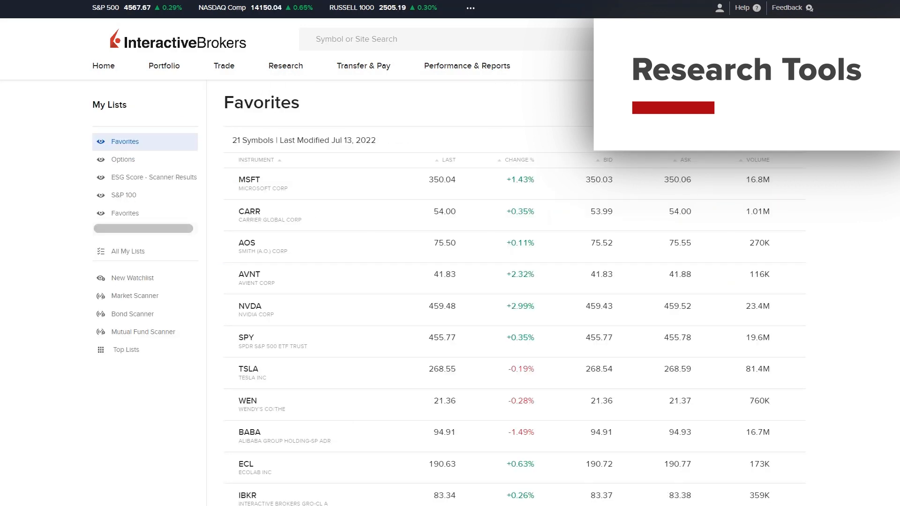
{"action": "left_click", "coordinate": [134, 295]}
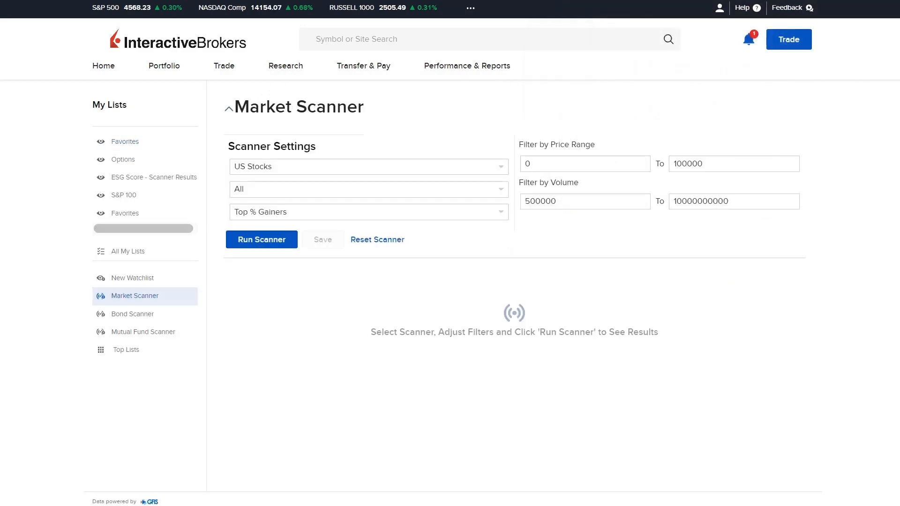
{"action": "left_click", "coordinate": [104, 65]}
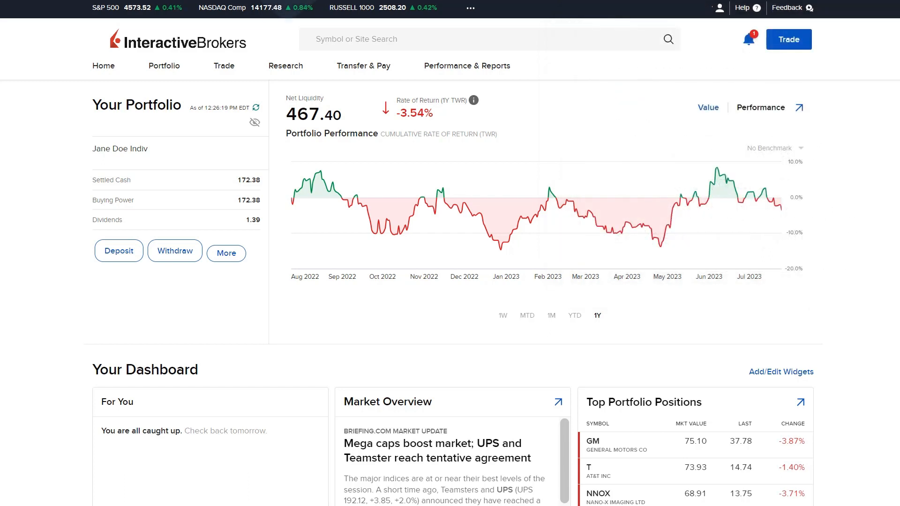
Create an Example WL watchlist holding T, AAPL and IBKR
{"action": "left_click", "coordinate": [285, 65]}
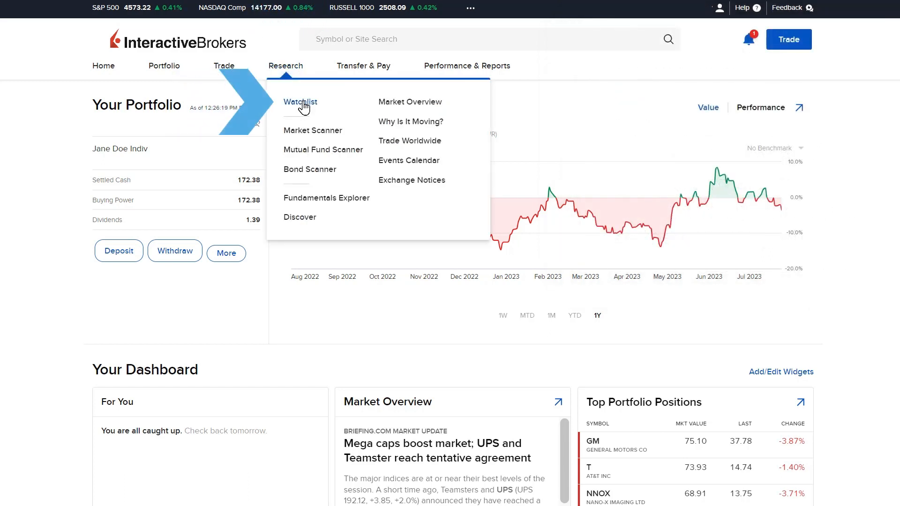
{"action": "left_click", "coordinate": [299, 102]}
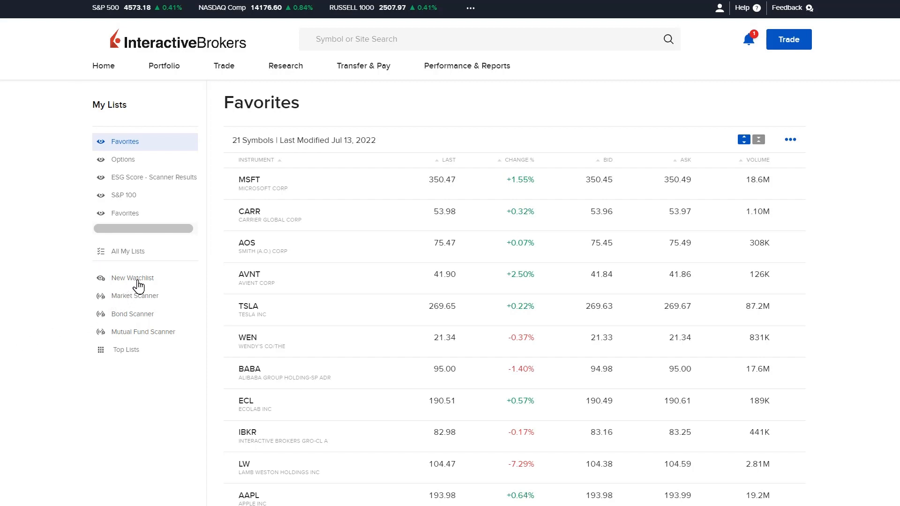
{"action": "left_click", "coordinate": [132, 278]}
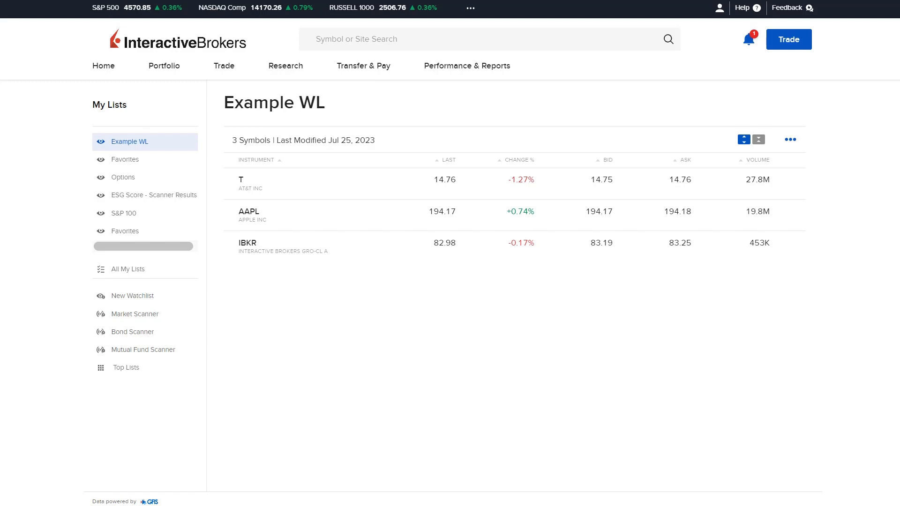
Show the Favorites watchlist and sort it by the Bid column
{"action": "left_click", "coordinate": [125, 159]}
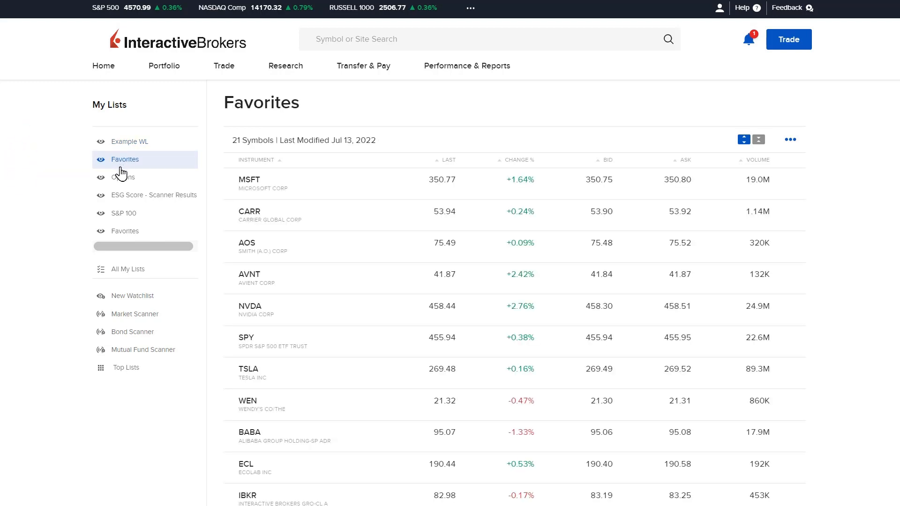
{"action": "left_click", "coordinate": [789, 140]}
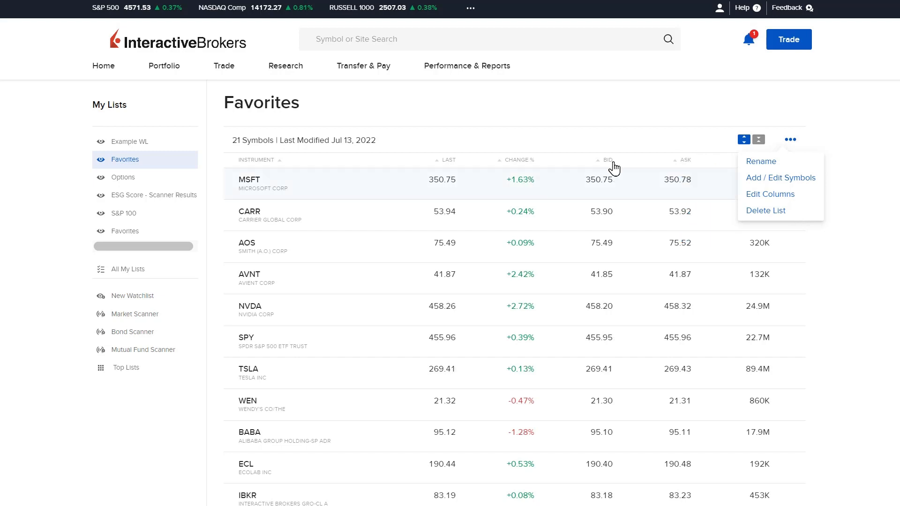
{"action": "left_click", "coordinate": [607, 160]}
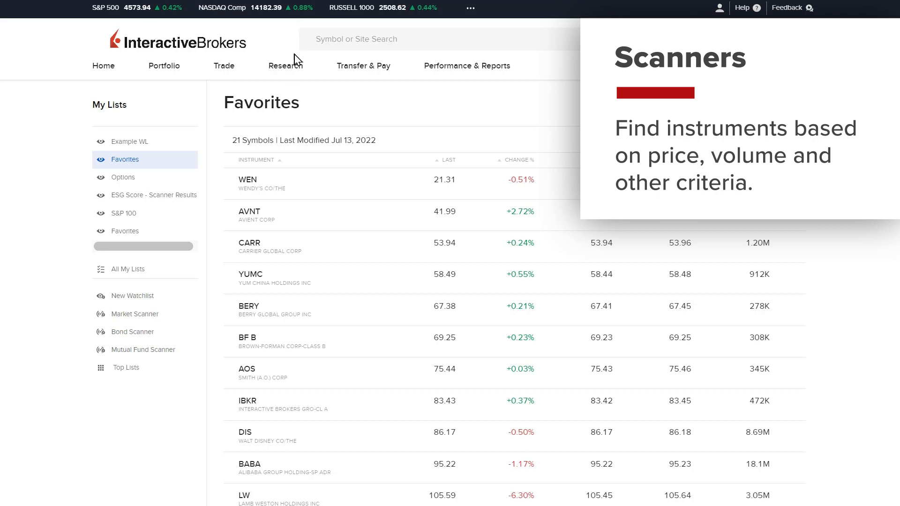
Set the Market Scanner to Listed/NASDAQ exchange with the Most Active ($) scan type
{"action": "left_click", "coordinate": [286, 65]}
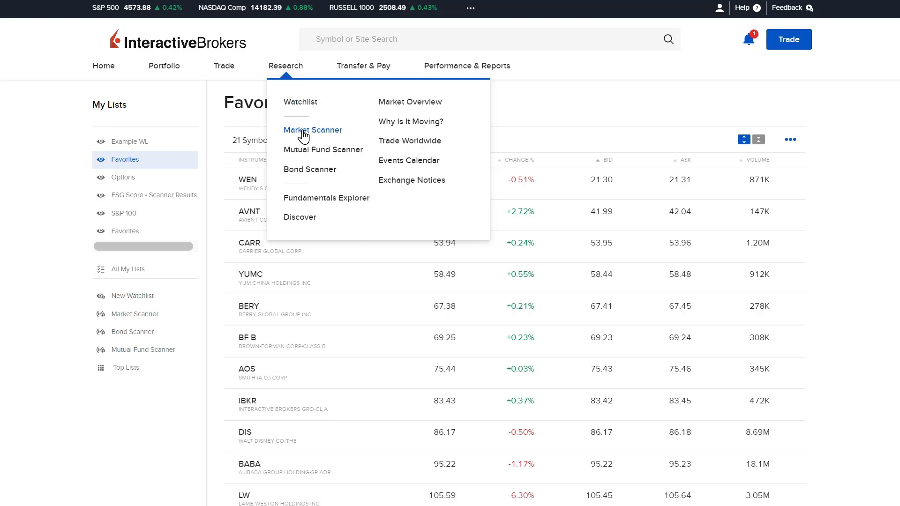
{"action": "left_click", "coordinate": [313, 129]}
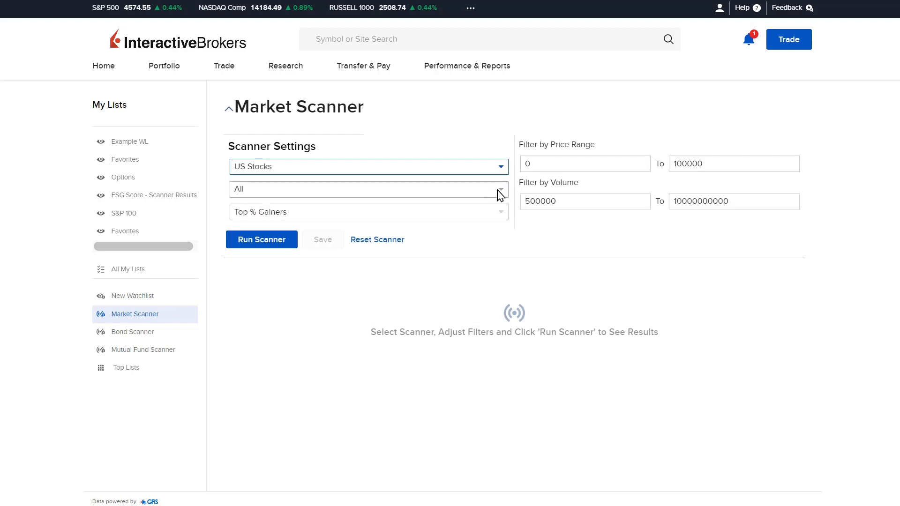
{"action": "left_click", "coordinate": [368, 190]}
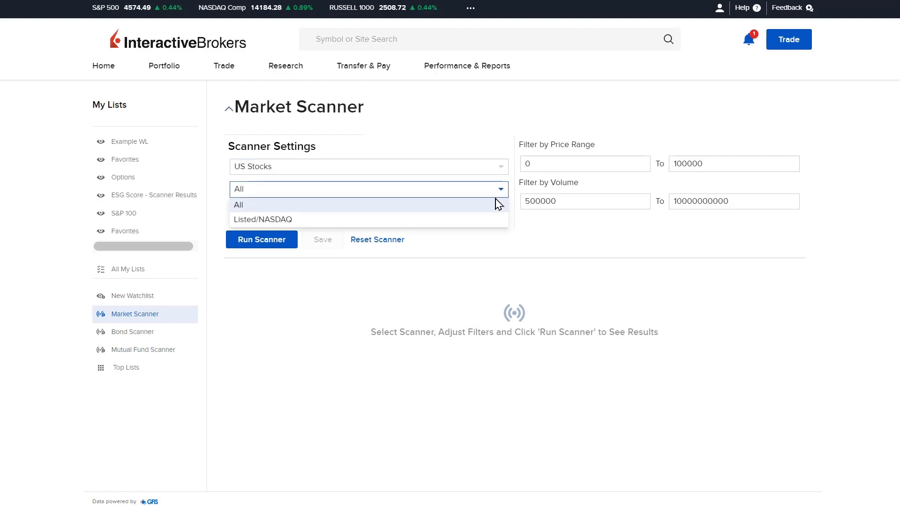
{"action": "left_click", "coordinate": [262, 219]}
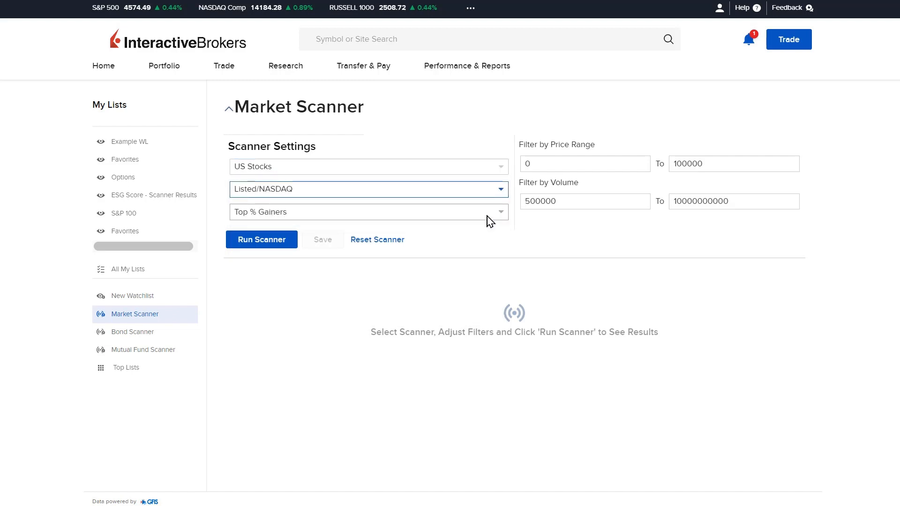
{"action": "left_click", "coordinate": [367, 211]}
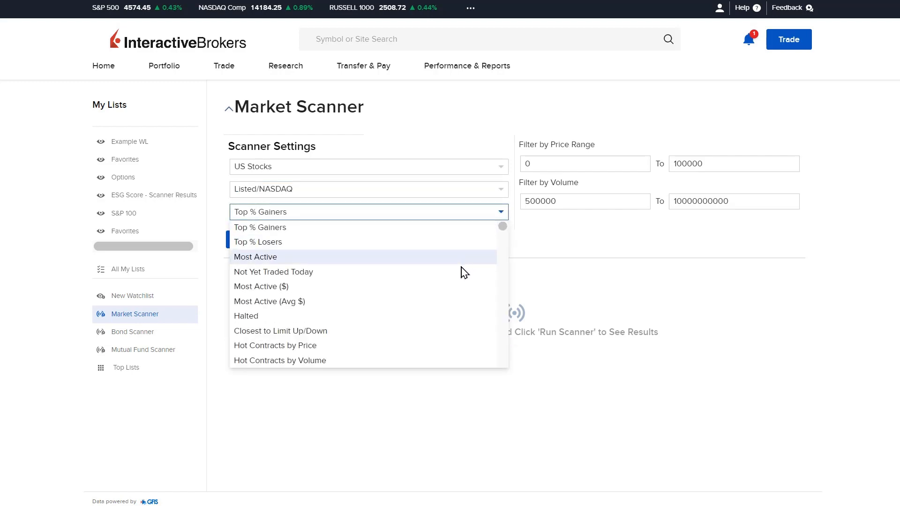
{"action": "mouse_move", "coordinate": [455, 287]}
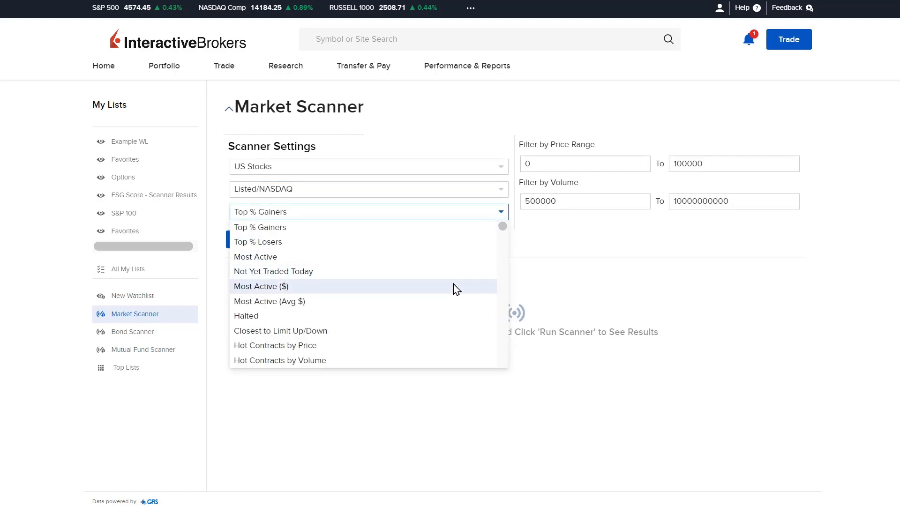
{"action": "left_click", "coordinate": [260, 286]}
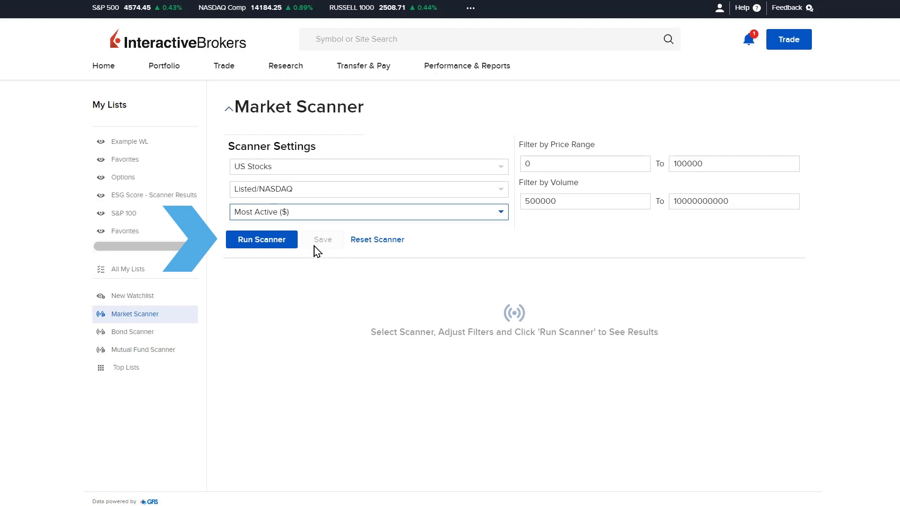
Run the Most Active ($) scan and refresh the 50 results led by TSLA and SPY
{"action": "left_click", "coordinate": [261, 239]}
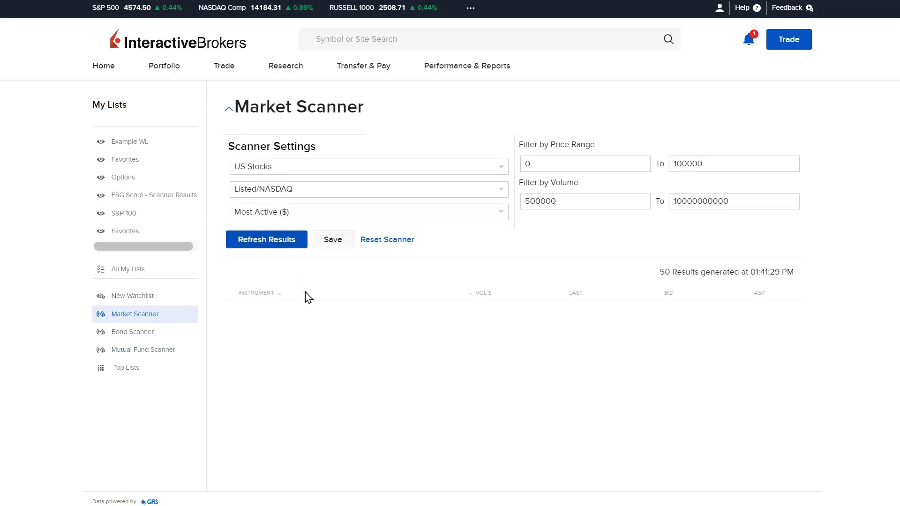
{"action": "left_click", "coordinate": [266, 239]}
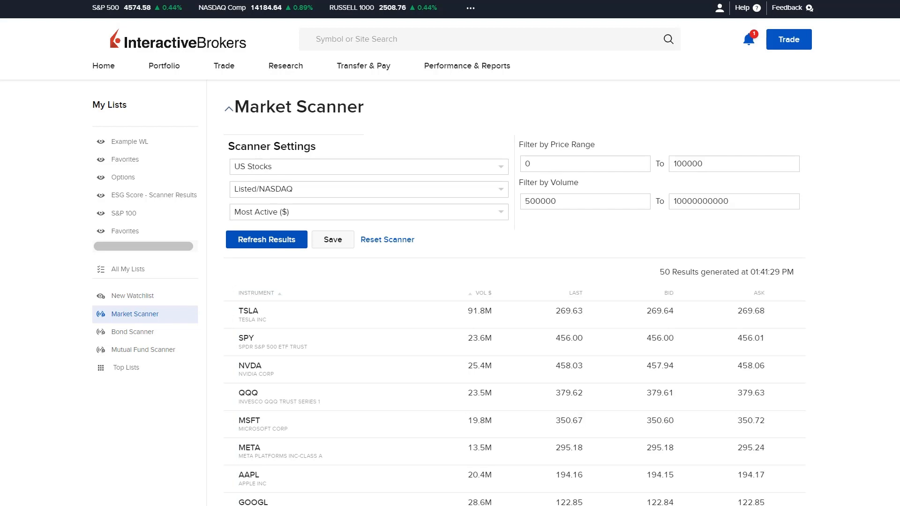
{"action": "left_click", "coordinate": [265, 239]}
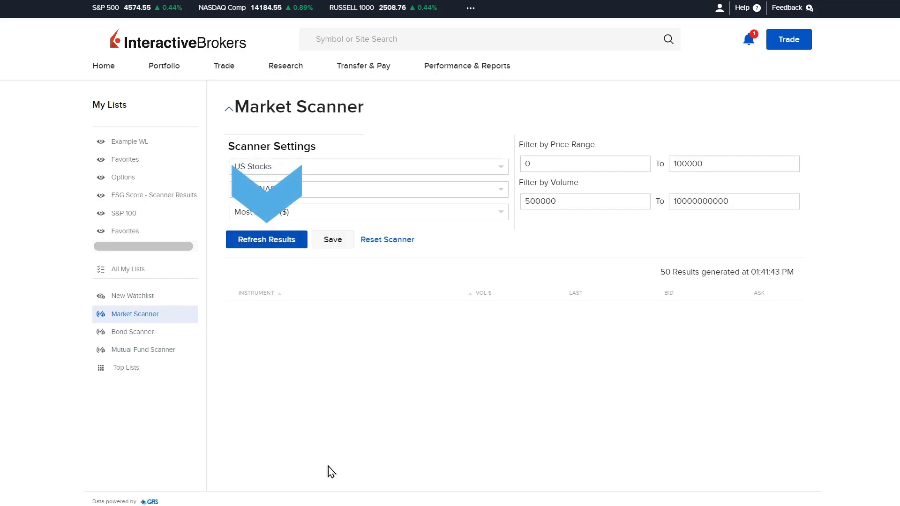
{"action": "left_click", "coordinate": [265, 239]}
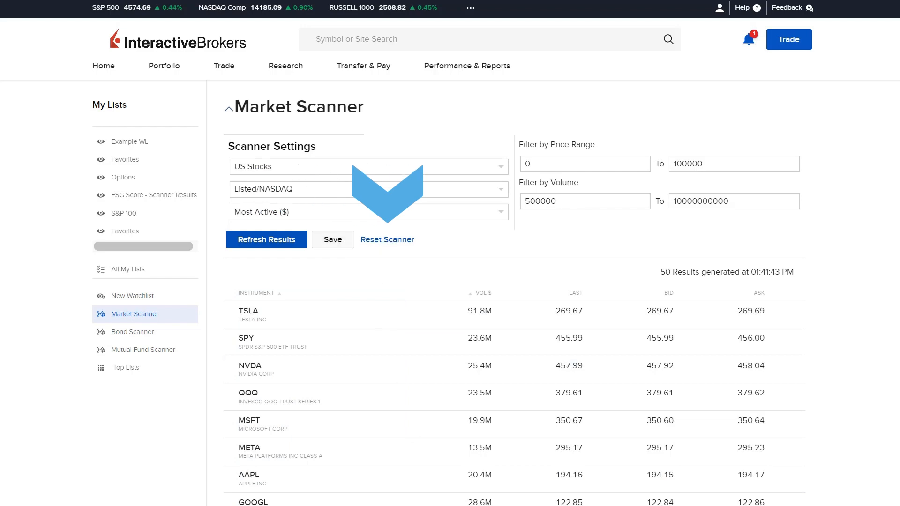
{"action": "left_click", "coordinate": [286, 66]}
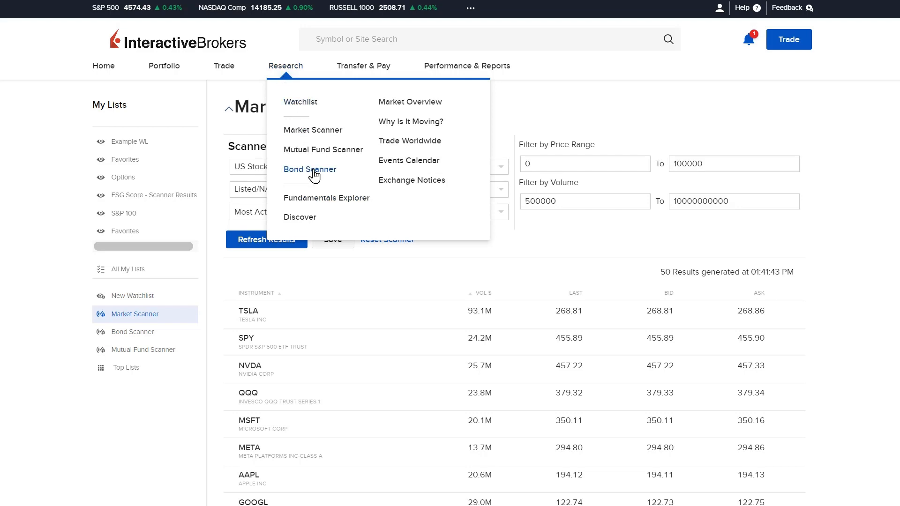
Preview US CDs, US Treasuries and Non-US Sovereign tabs, then browse Global Corporate Bonds filters
{"action": "left_click", "coordinate": [310, 169]}
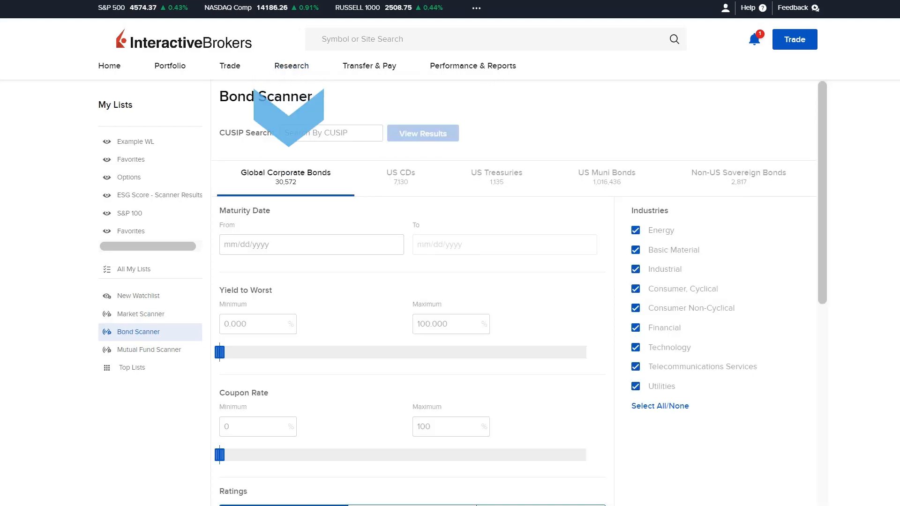
{"action": "left_click", "coordinate": [399, 173]}
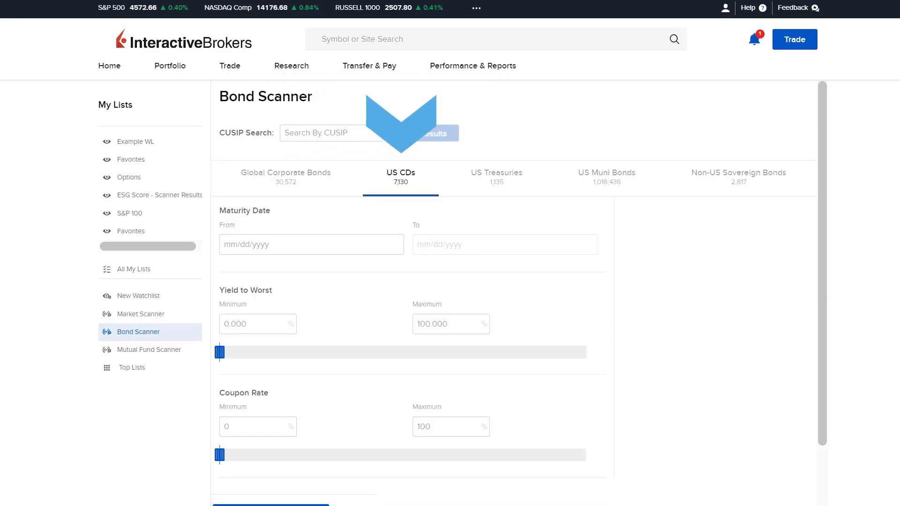
{"action": "left_click", "coordinate": [495, 173]}
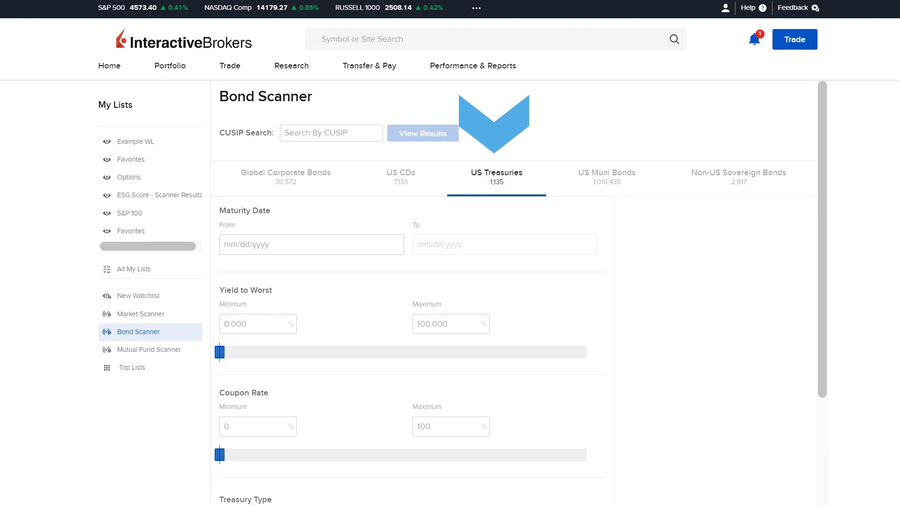
{"action": "left_click", "coordinate": [738, 173]}
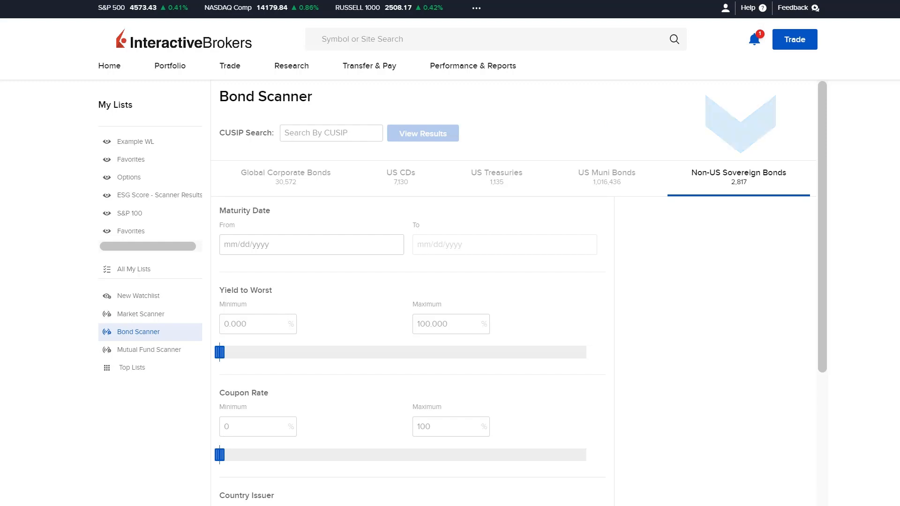
{"action": "left_click", "coordinate": [286, 173]}
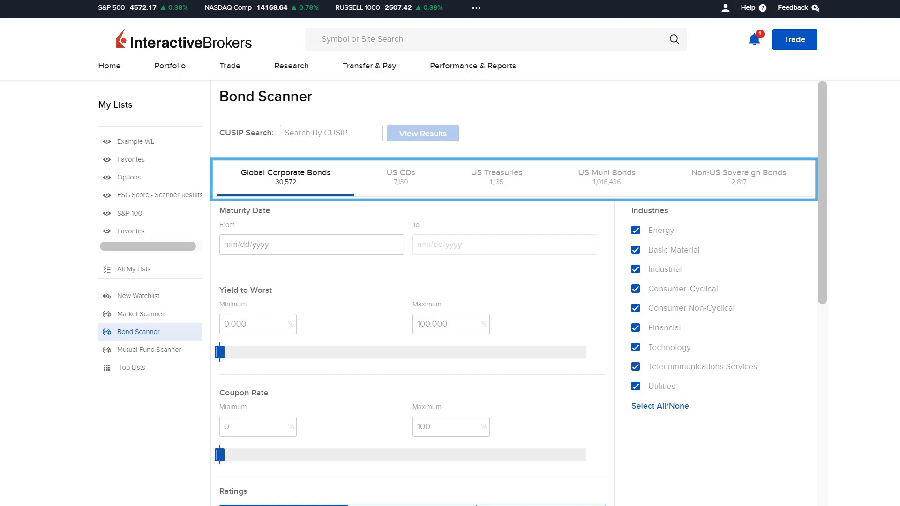
{"action": "scroll", "scroll_direction": "down", "scroll_amount": 3}
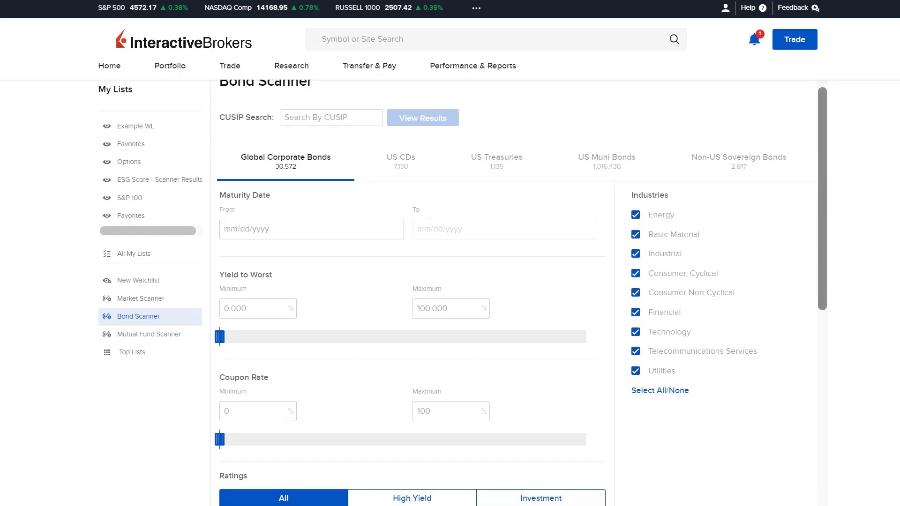
{"action": "scroll", "scroll_direction": "down", "scroll_amount": 3}
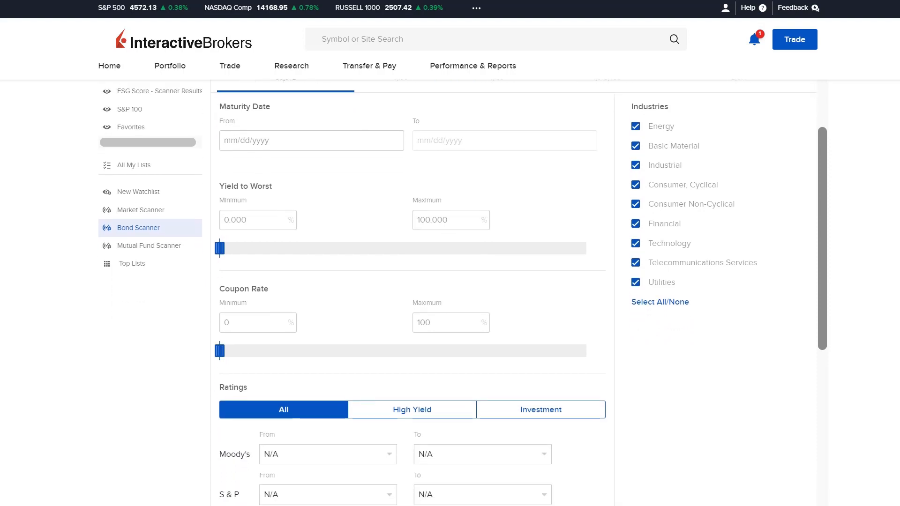
{"action": "scroll", "scroll_direction": "down", "scroll_amount": 3}
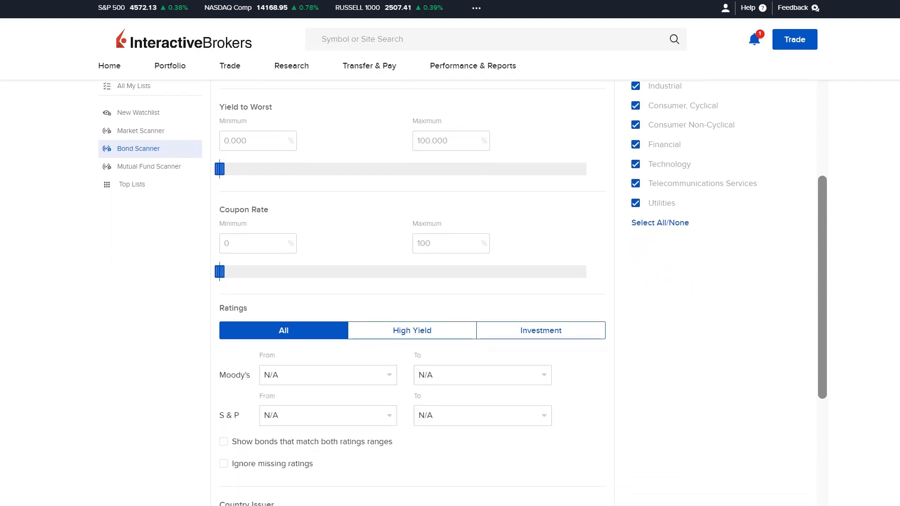
{"action": "scroll", "scroll_direction": "down", "scroll_amount": 3}
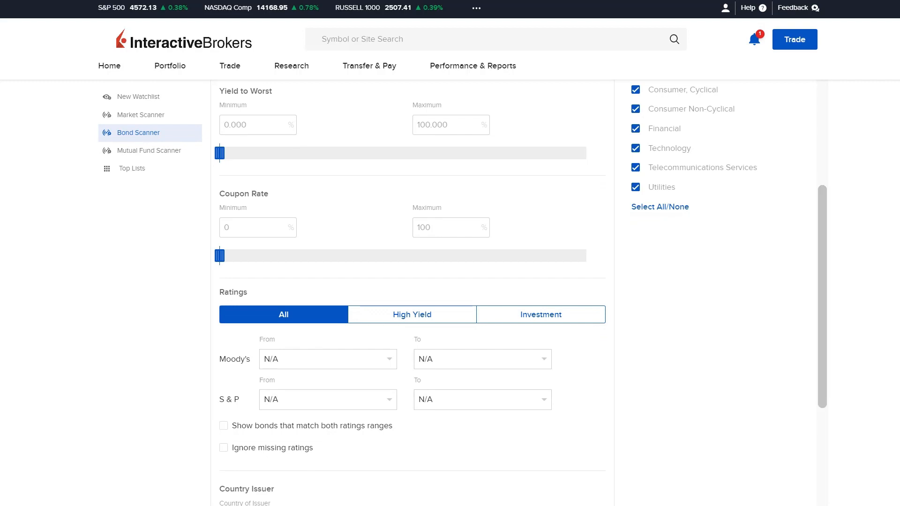
Open the Mutual Fund Scanner from the Research menu
{"action": "left_click", "coordinate": [291, 66]}
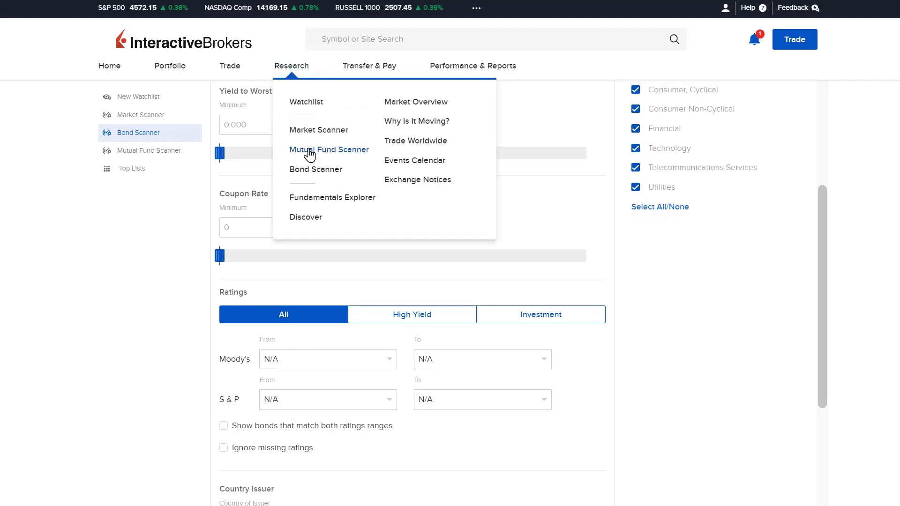
{"action": "left_click", "coordinate": [329, 150]}
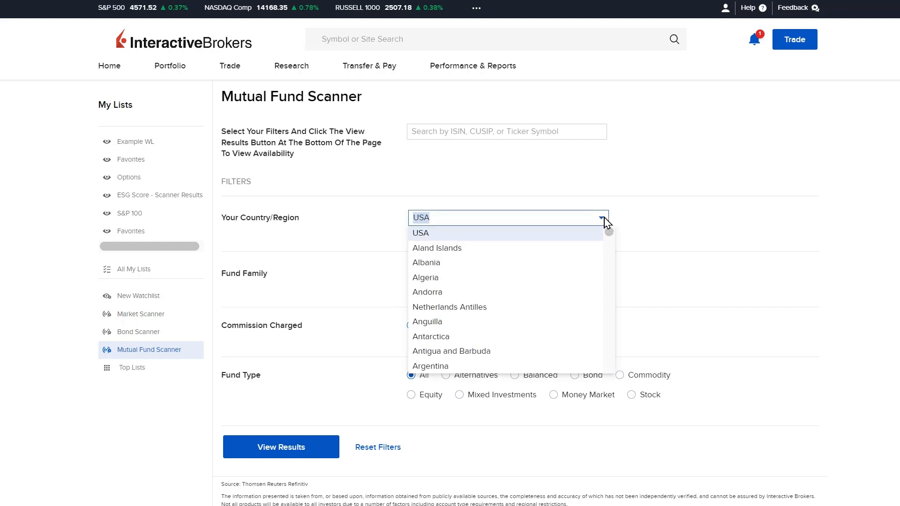
Keep USA with all families, commissions and types, and view the 11,484 fund results
{"action": "left_click", "coordinate": [507, 273]}
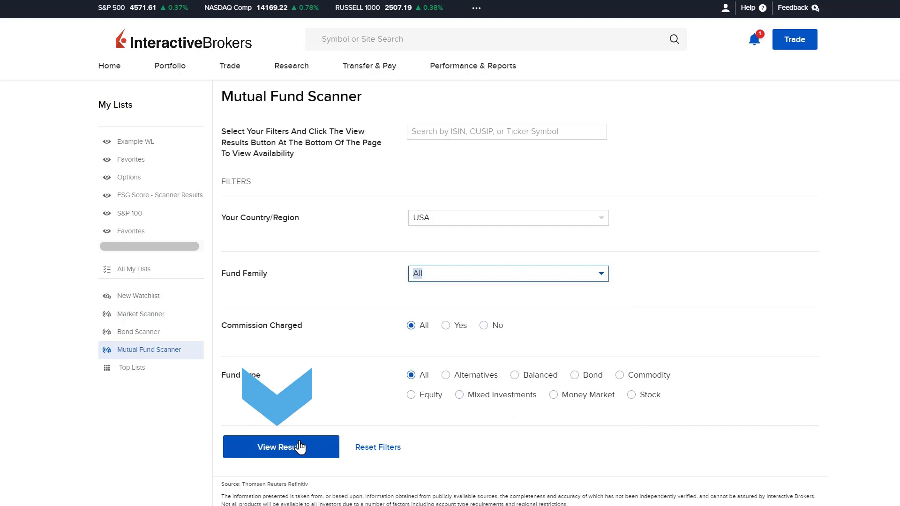
{"action": "left_click", "coordinate": [281, 447]}
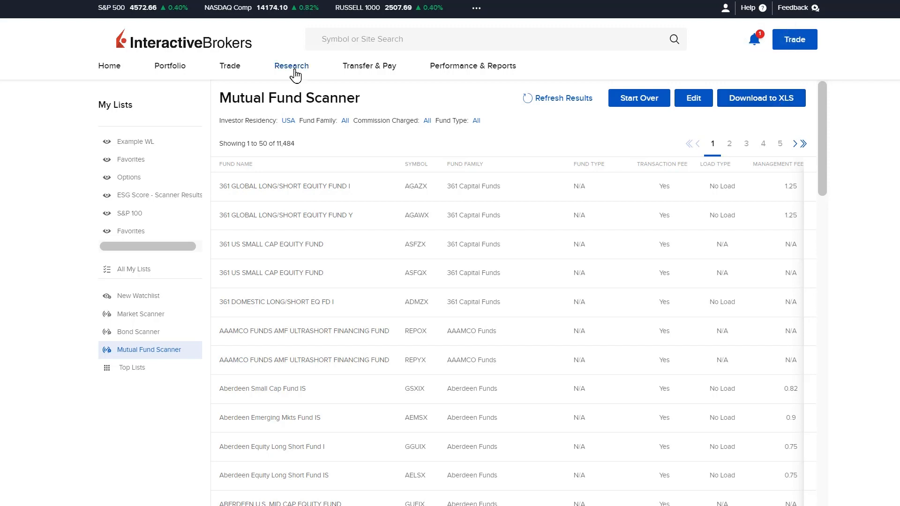
Look up IBKR in Fundamentals Explorer and pick INTERACTIVE BROKERS GRO-CL A on NASDAQ
{"action": "left_click", "coordinate": [291, 66]}
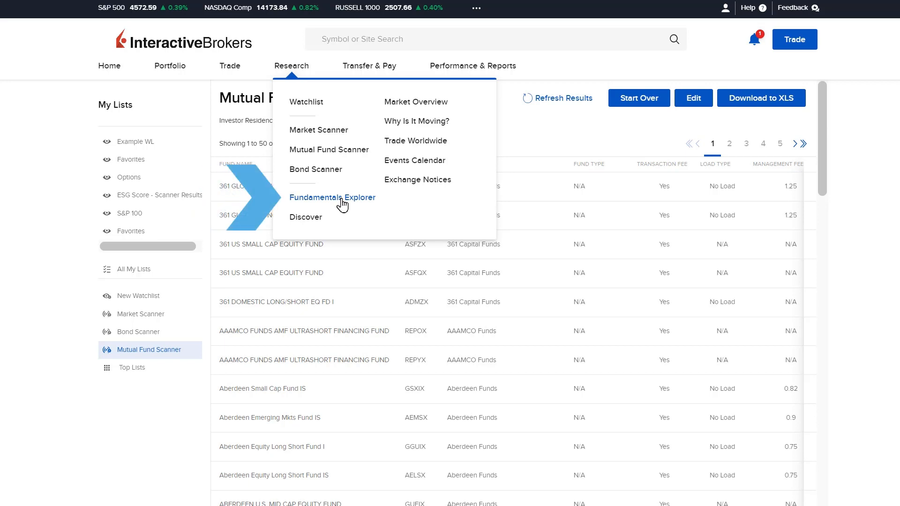
{"action": "left_click", "coordinate": [332, 197]}
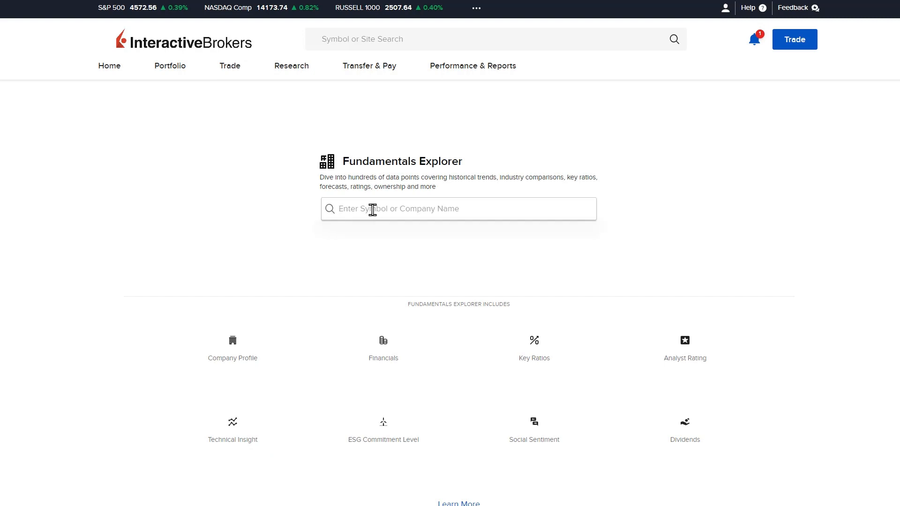
{"action": "type", "text": "IBKR"}
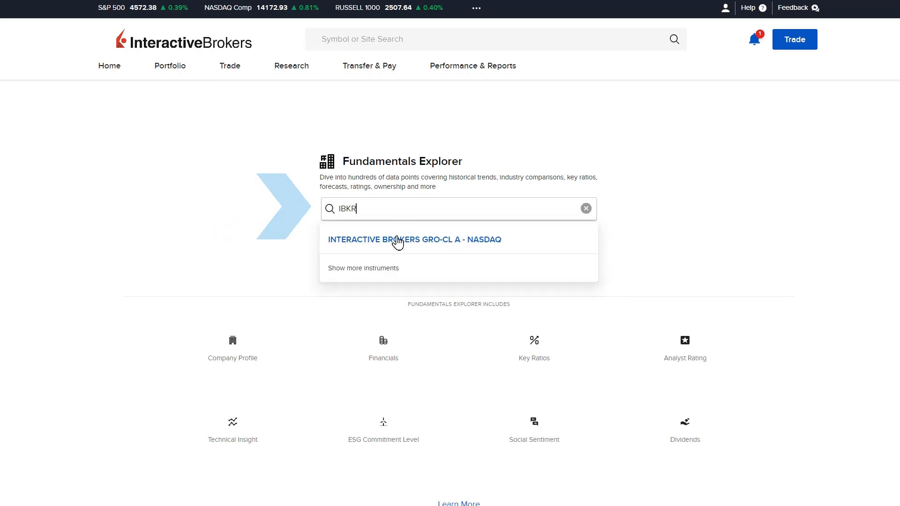
{"action": "left_click", "coordinate": [414, 240]}
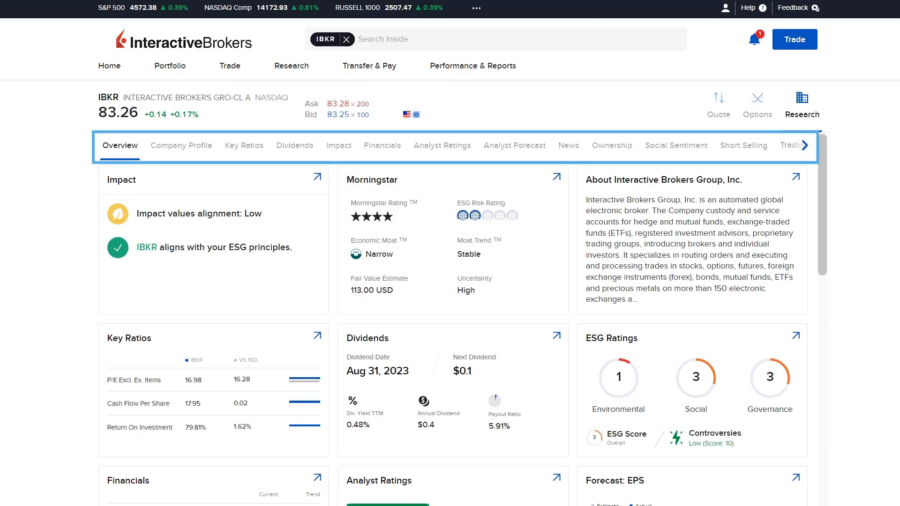
View IBKR's Company Profile and Key Ratios, then return to the Overview tab
{"action": "left_click", "coordinate": [181, 145]}
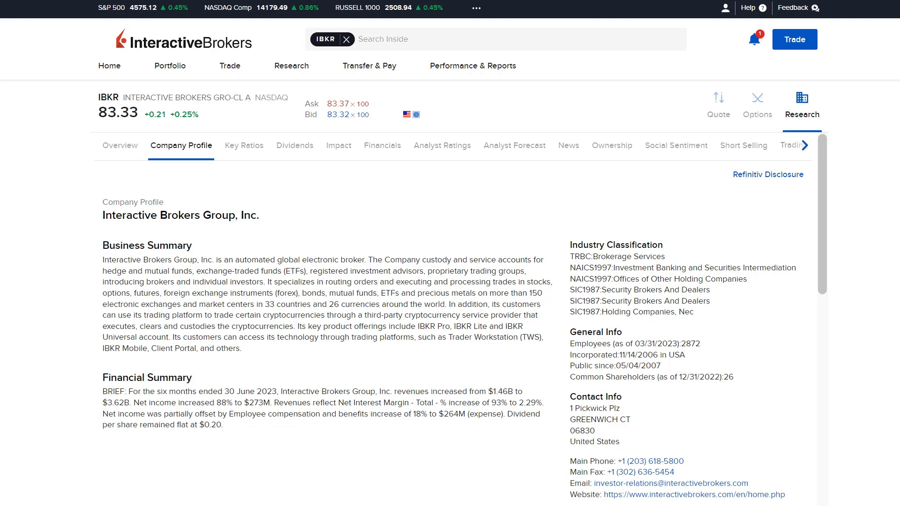
{"action": "left_click", "coordinate": [243, 145]}
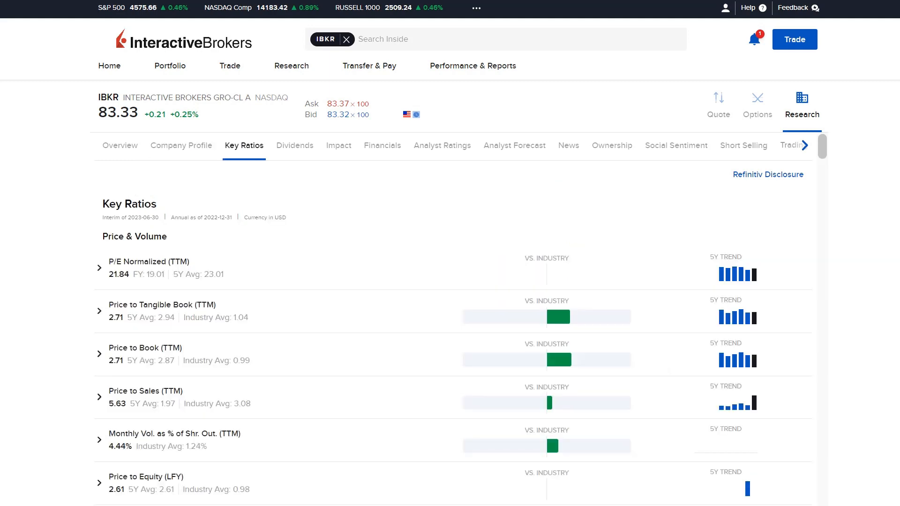
{"action": "left_click", "coordinate": [442, 145]}
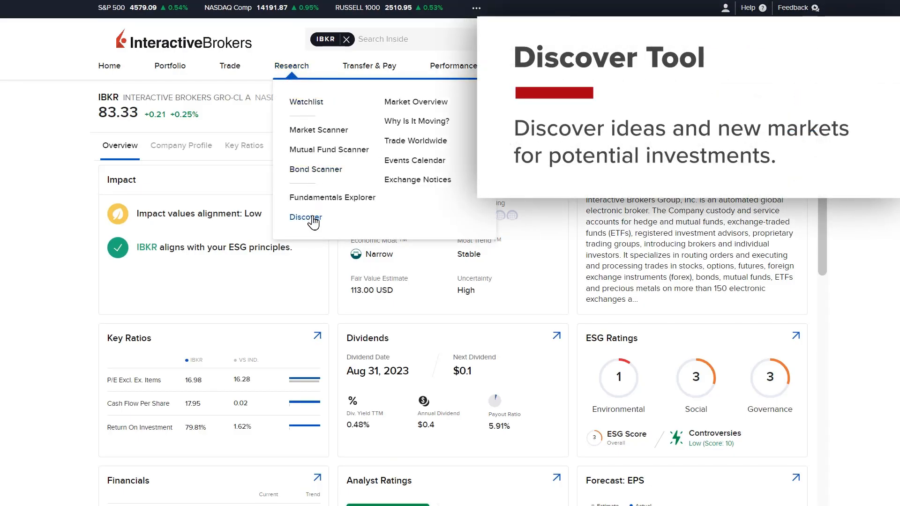
Tour Discover's Technical Insight, Technical Views, Fundamental Insight and Economic insight, ending on Market Buzz
{"action": "left_click", "coordinate": [306, 216]}
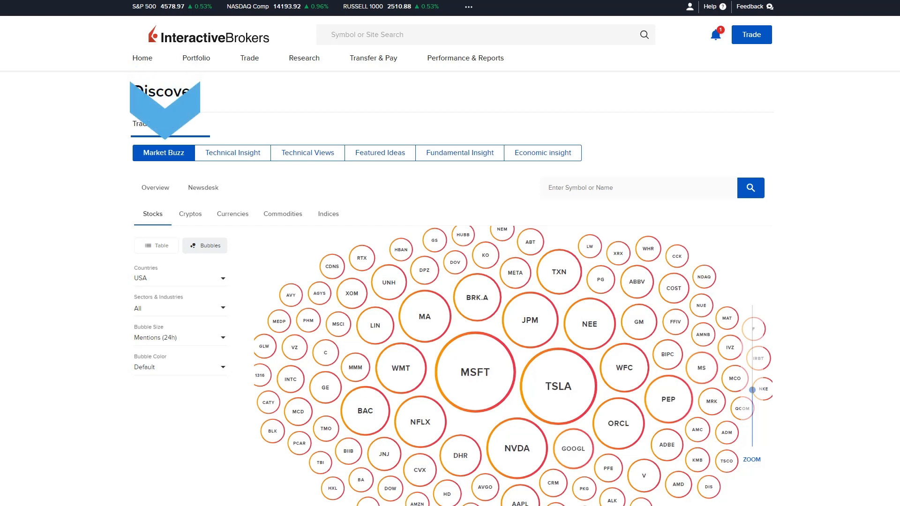
{"action": "left_click", "coordinate": [232, 152]}
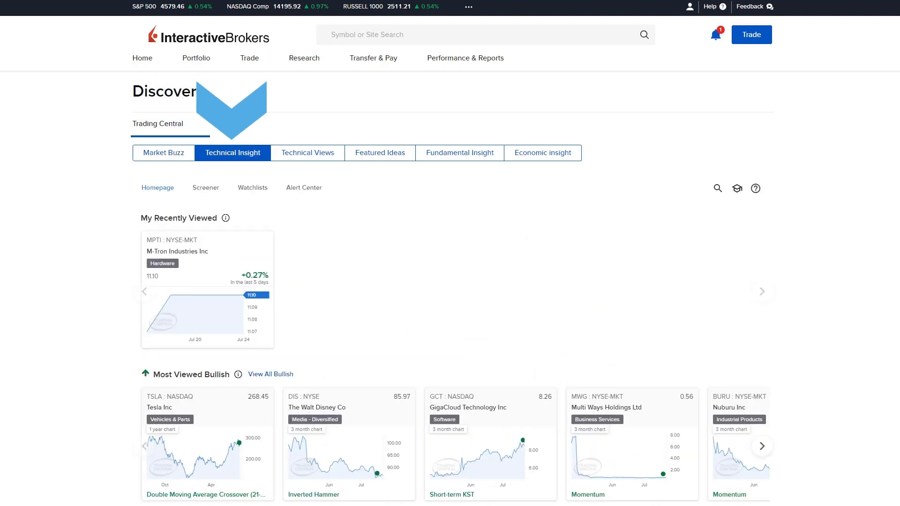
{"action": "left_click", "coordinate": [307, 153]}
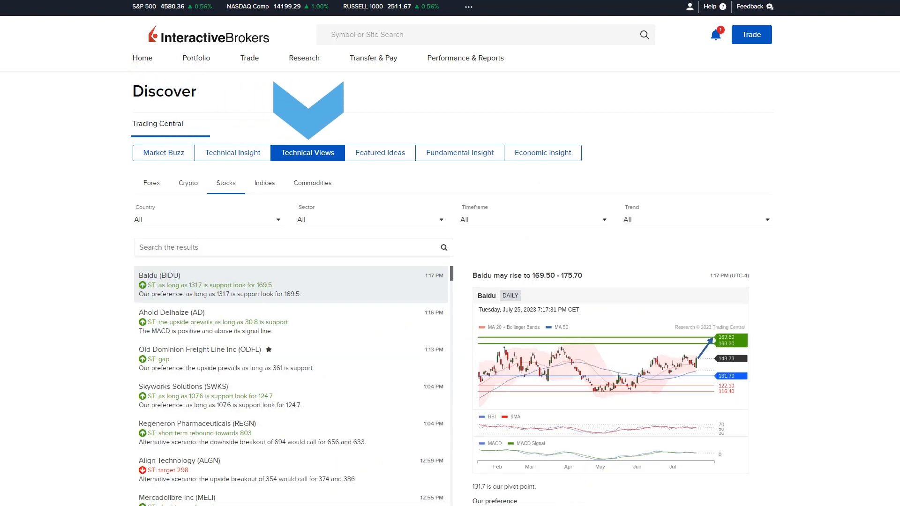
{"action": "left_click", "coordinate": [460, 153]}
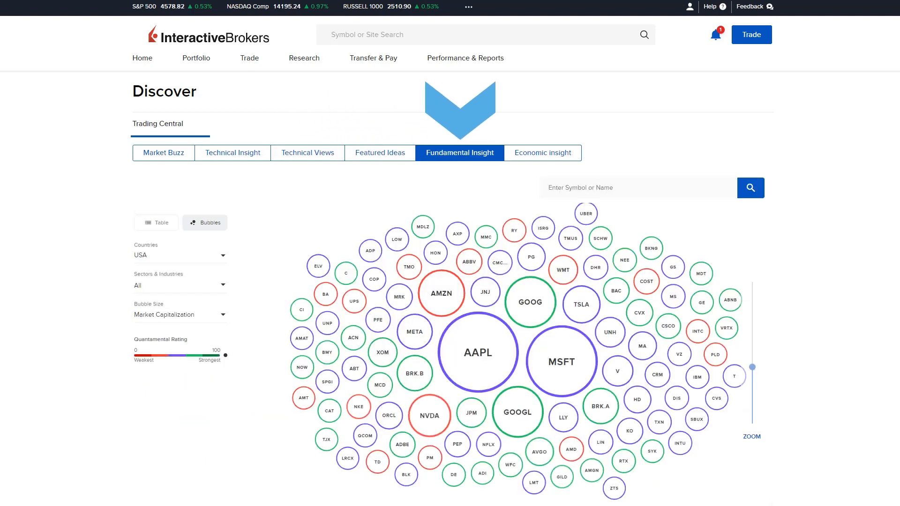
{"action": "left_click", "coordinate": [542, 152]}
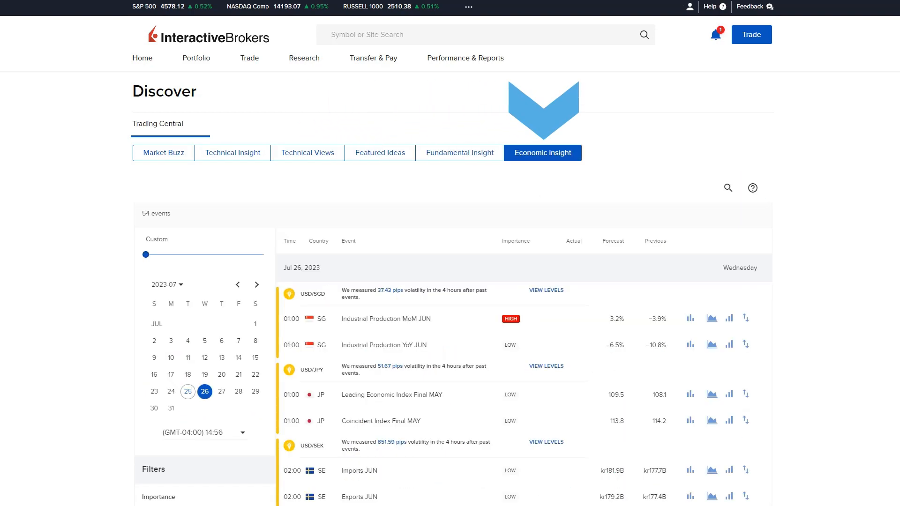
{"action": "left_click", "coordinate": [164, 153]}
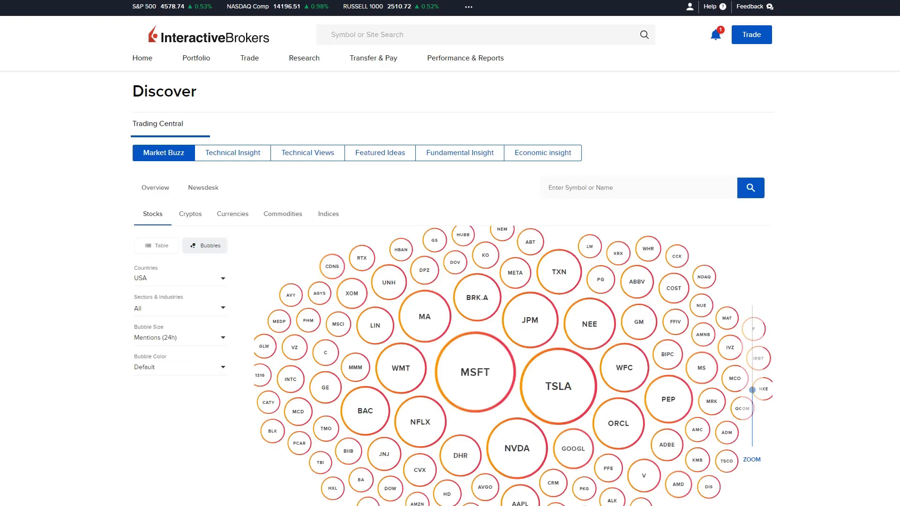
Browse Market Buzz Cryptos and Indices, toggle table/bubbles, and filter indices to Americas
{"action": "left_click", "coordinate": [637, 187]}
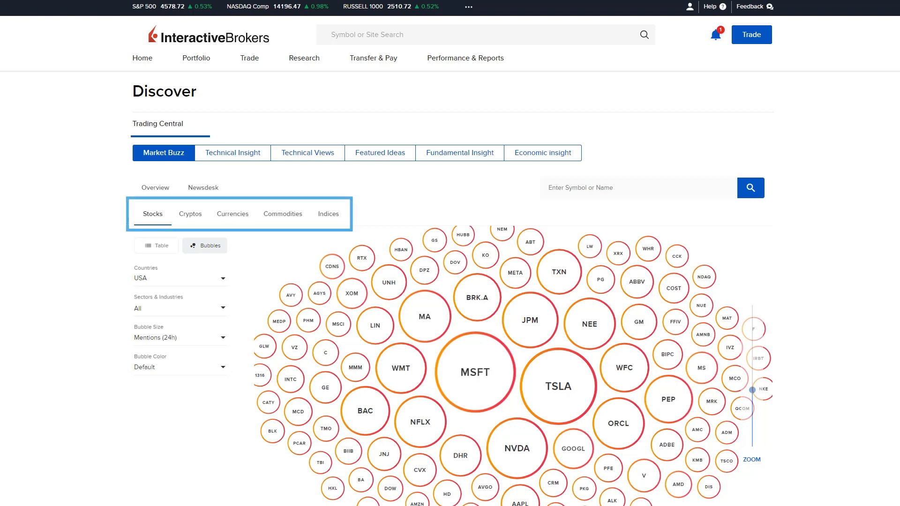
{"action": "left_click", "coordinate": [189, 214]}
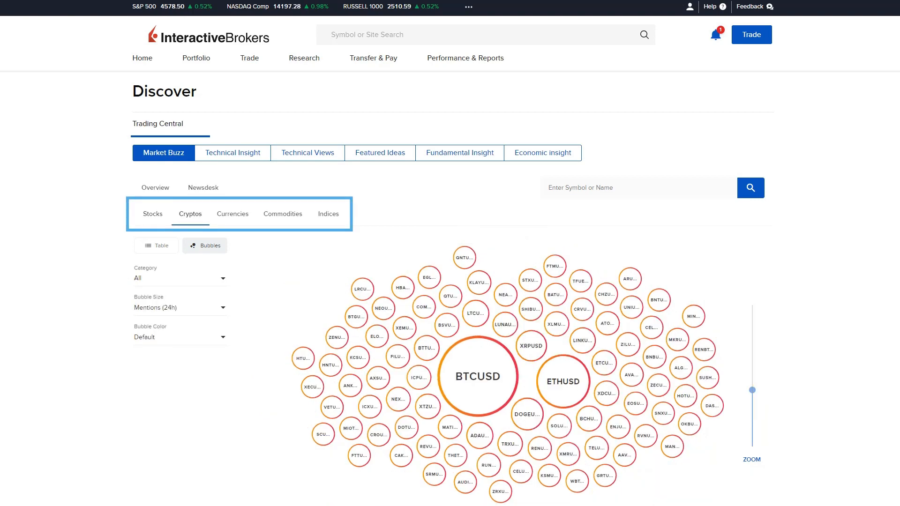
{"action": "left_click", "coordinate": [328, 214]}
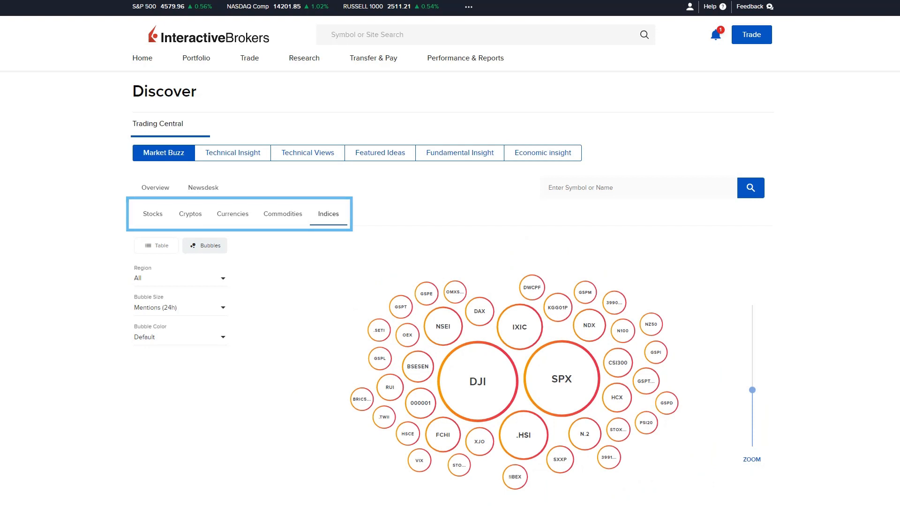
{"action": "left_click", "coordinate": [155, 245]}
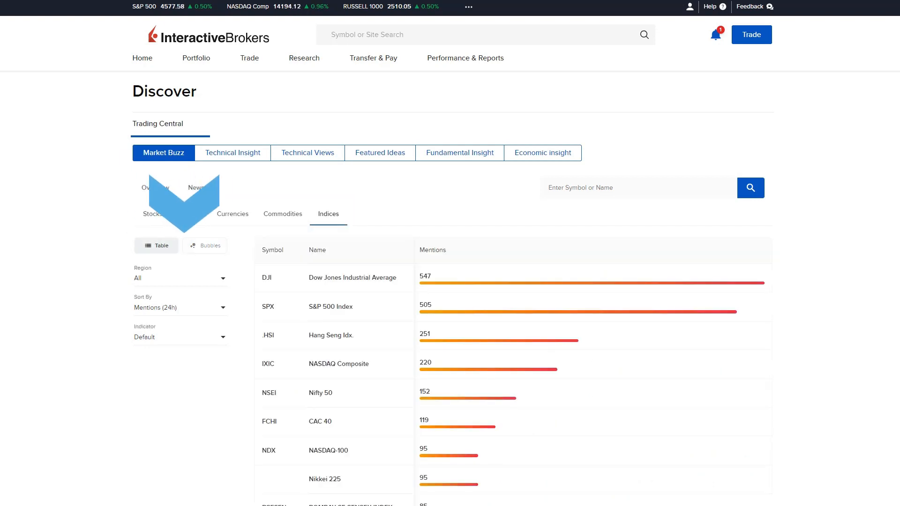
{"action": "left_click", "coordinate": [204, 246]}
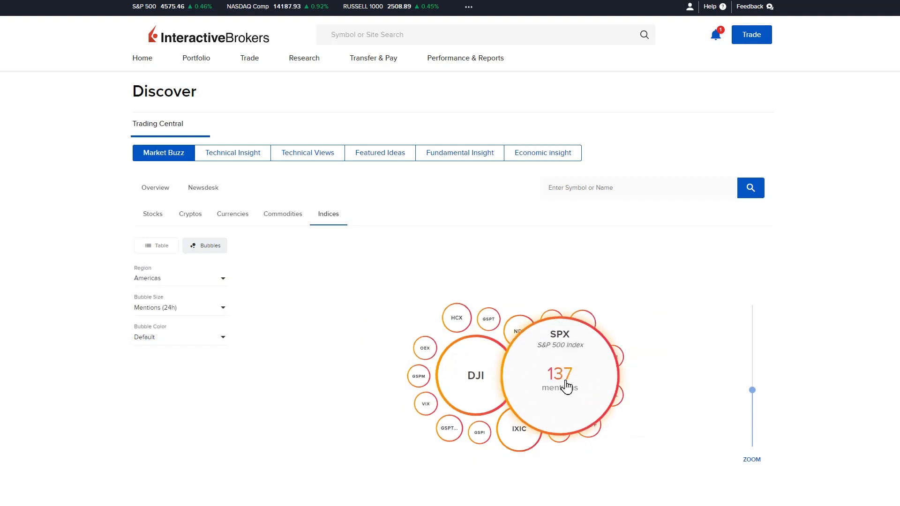
{"action": "left_click", "coordinate": [303, 57]}
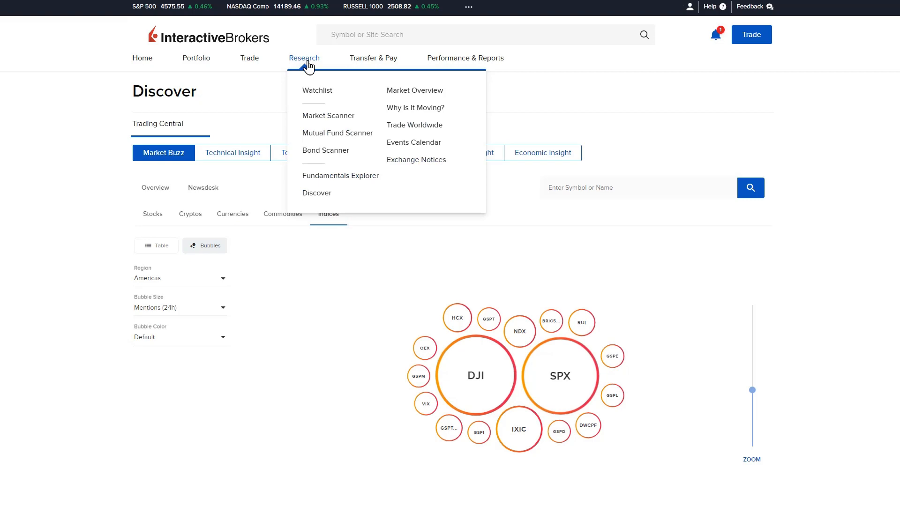
Review why PACW and BANC are moving, then switch to the Trade Worldwide news
{"action": "left_click", "coordinate": [413, 90]}
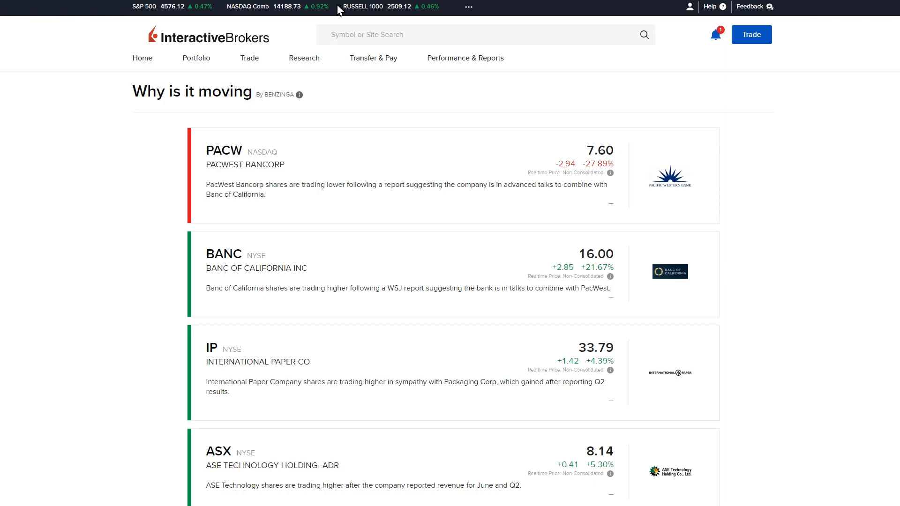
{"action": "left_click", "coordinate": [303, 57]}
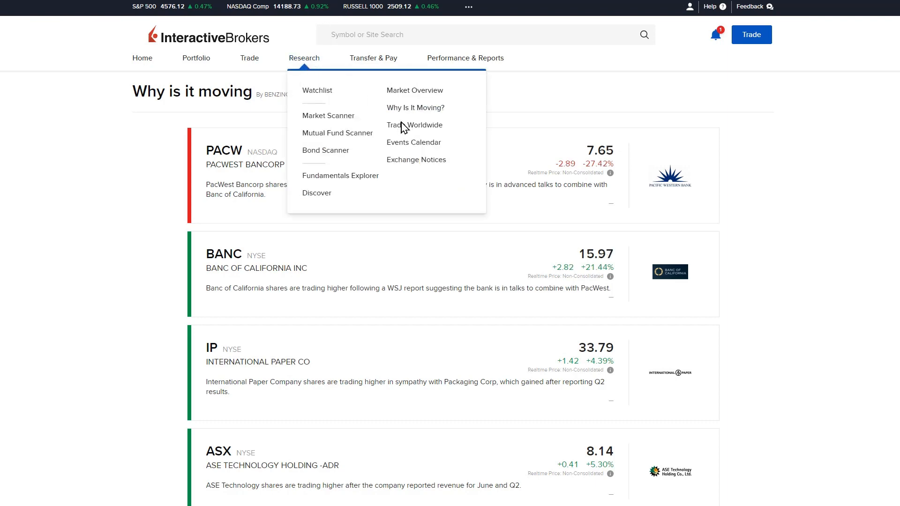
{"action": "left_click", "coordinate": [414, 125]}
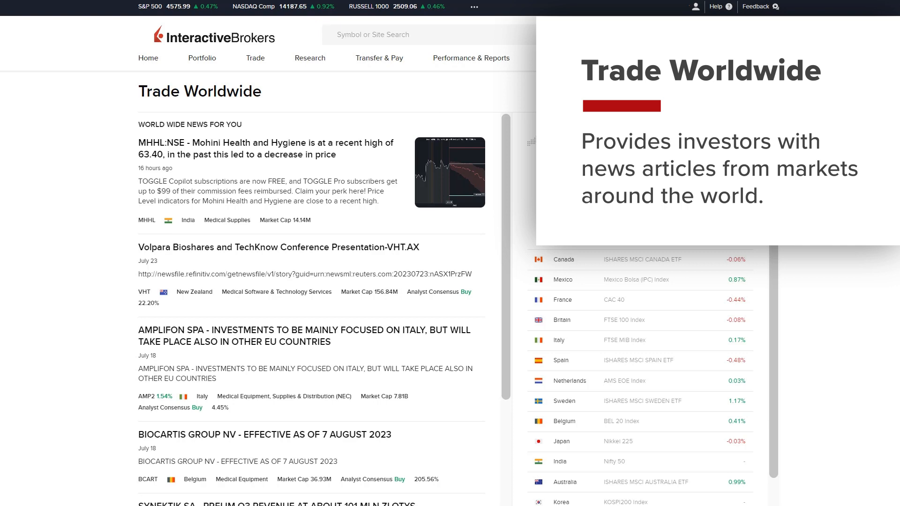
{"action": "left_click", "coordinate": [309, 57]}
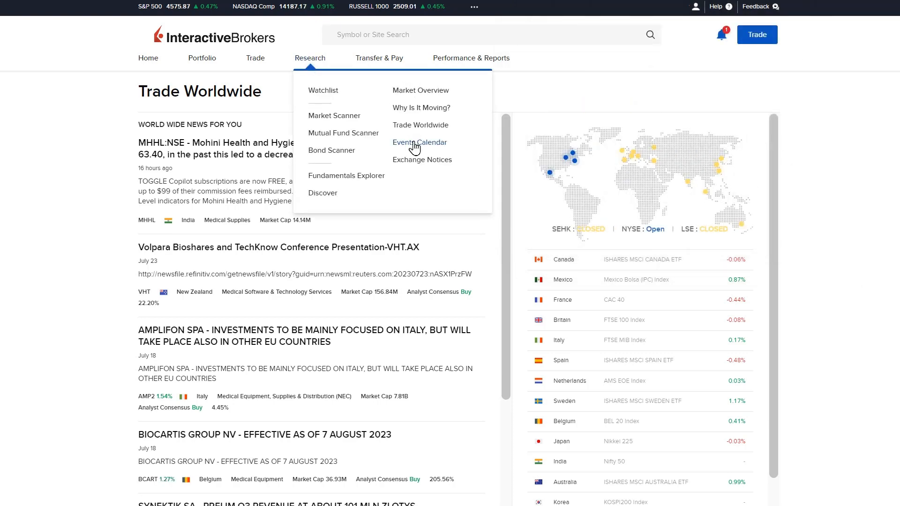
Open the Events Calendar for Tuesday, July 25, 2023 corporate and economic events
{"action": "left_click", "coordinate": [419, 143]}
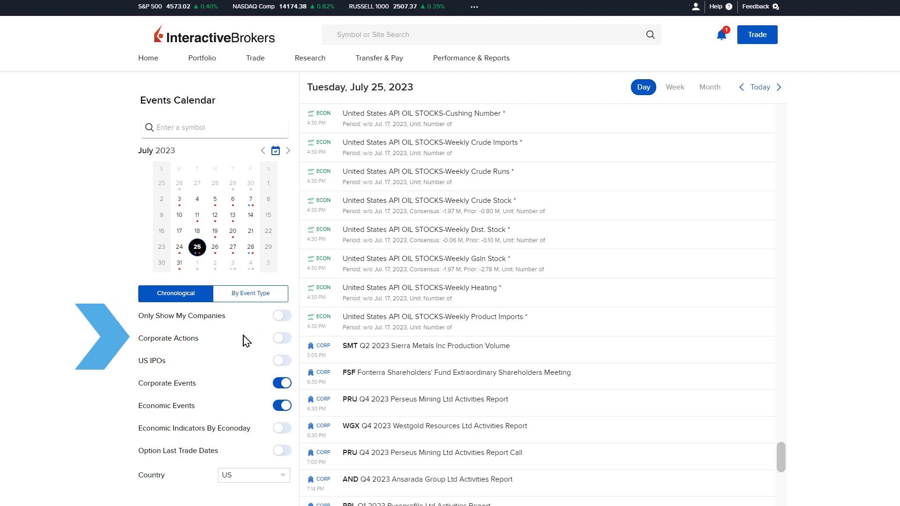
{"action": "mouse_move", "coordinate": [240, 369]}
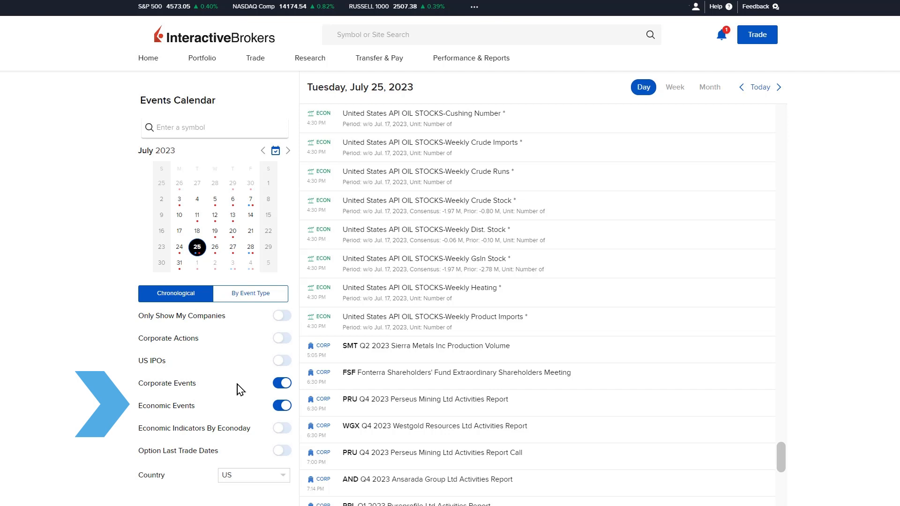
{"action": "mouse_move", "coordinate": [245, 414]}
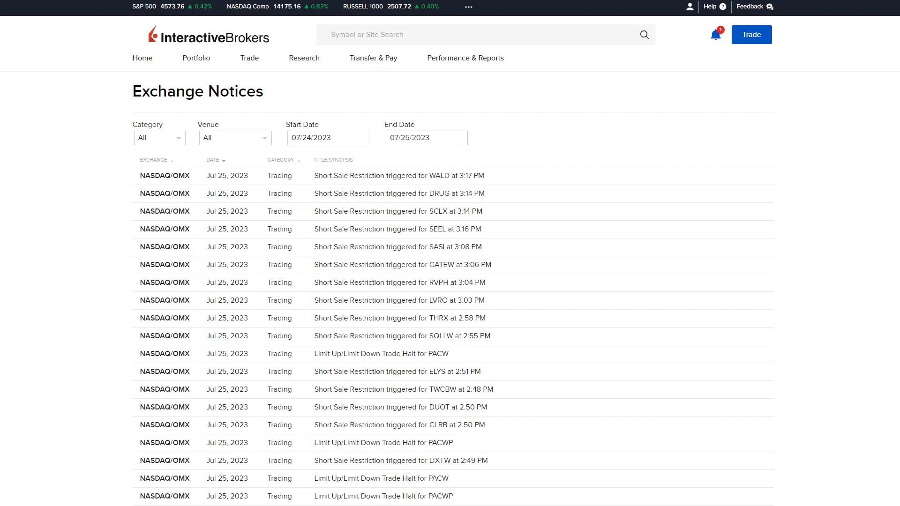
Browse the Exchange Notices Category choices and the Venue filter list
{"action": "left_click", "coordinate": [159, 137]}
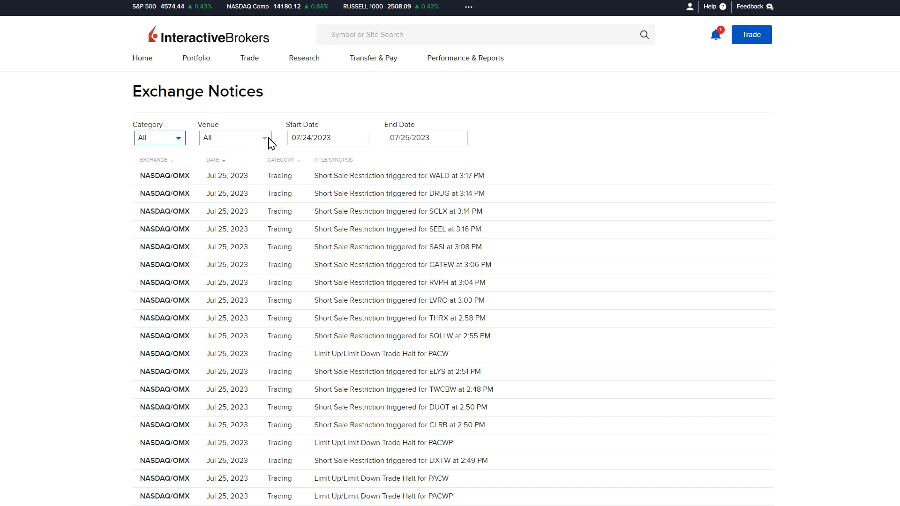
{"action": "left_click", "coordinate": [233, 137]}
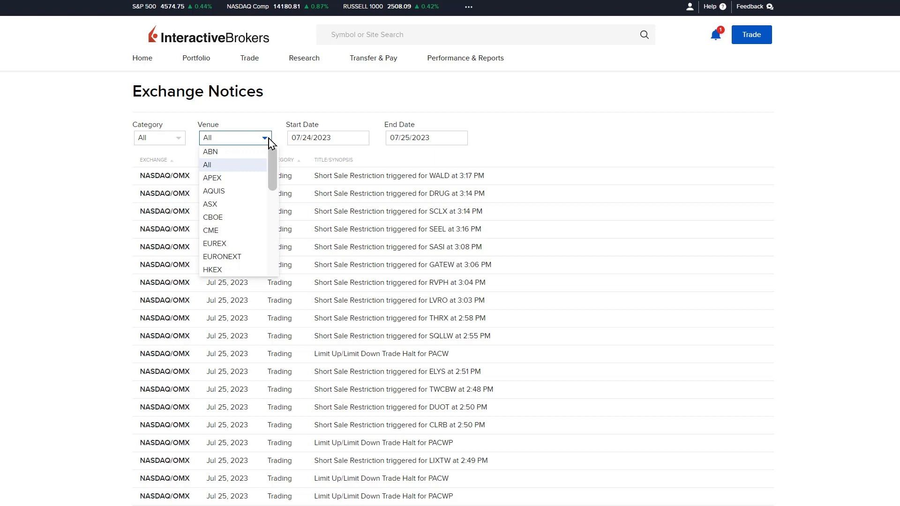